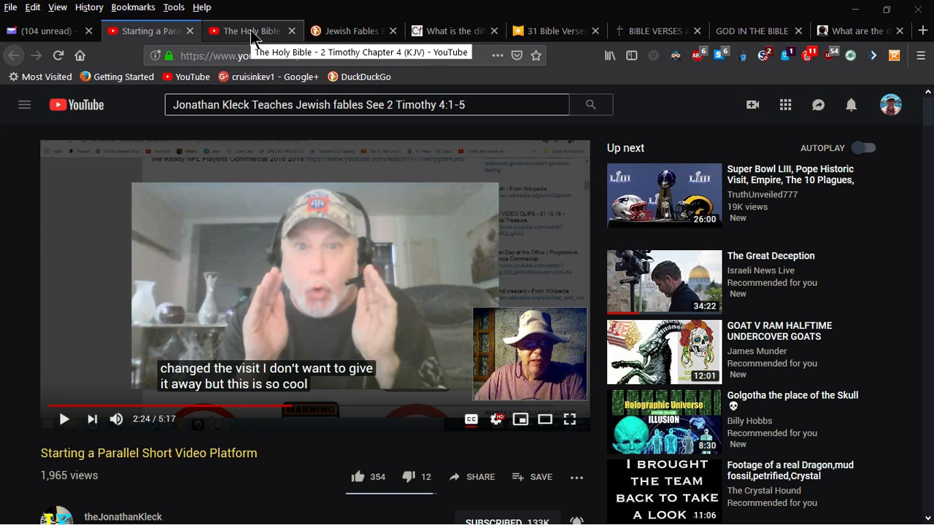
Switch to the 'The Holy Bible - 2 Timothy Chapter 4 (KJV)' video tab
click(251, 31)
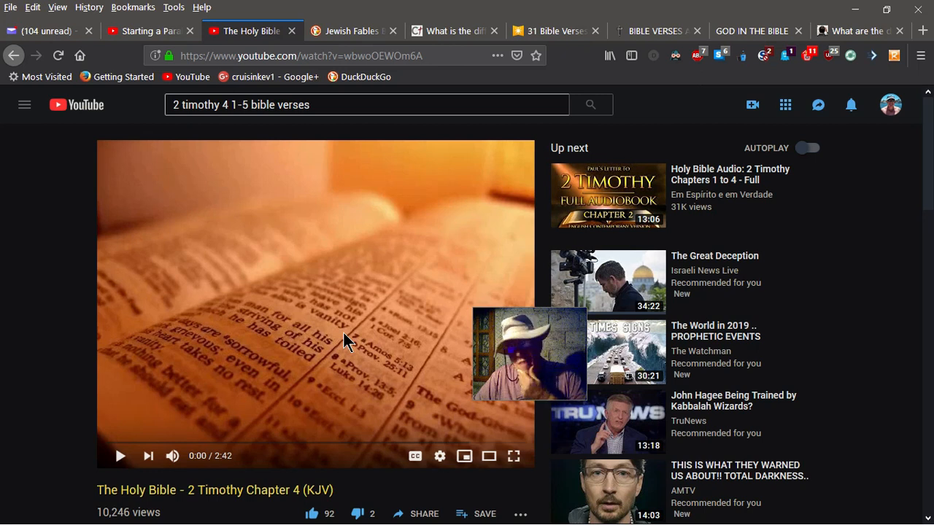
mouse_move(357, 338)
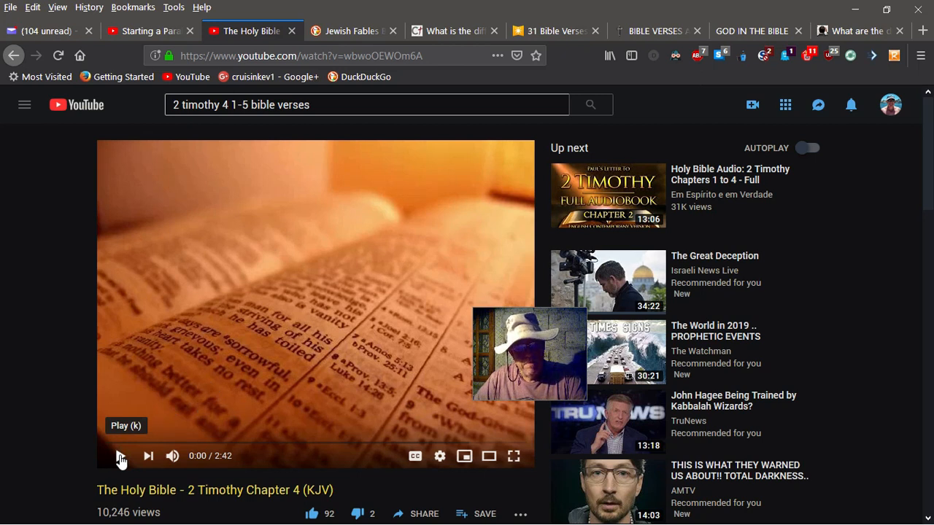
Play the 2 Timothy Chapter 4 (KJV) reading from the beginning to about 0:46
click(121, 456)
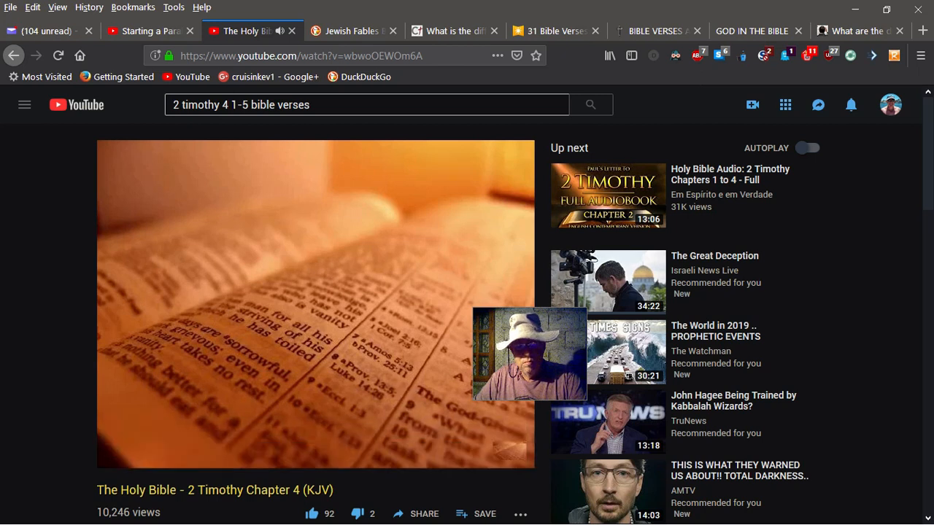
mouse_move(412, 385)
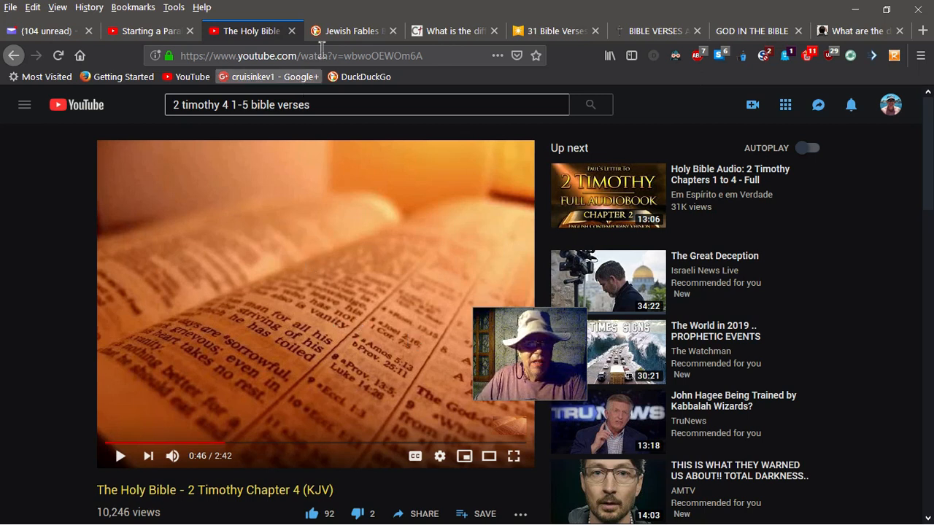
Show the '31 Bible Verses About God' page scrolled to Psalm 68:19-20 and Psalm 84:11-12
click(321, 31)
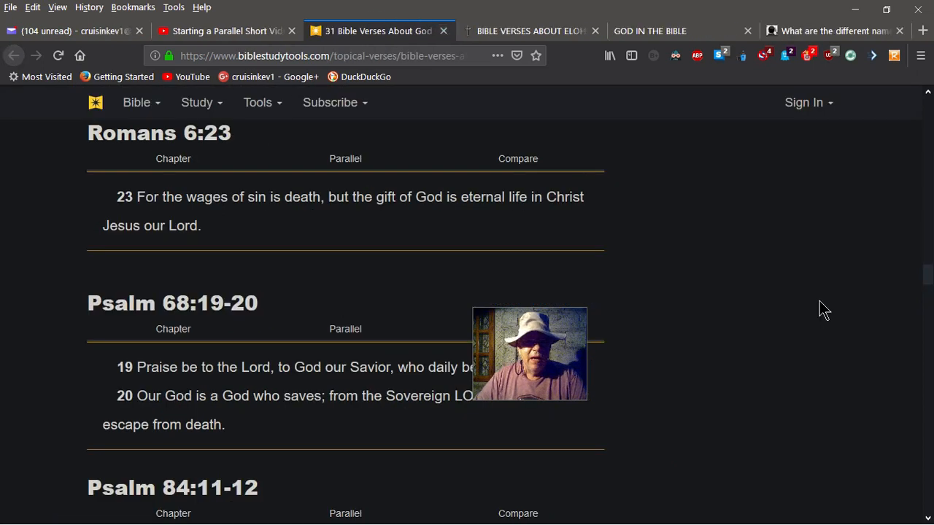
mouse_move(814, 309)
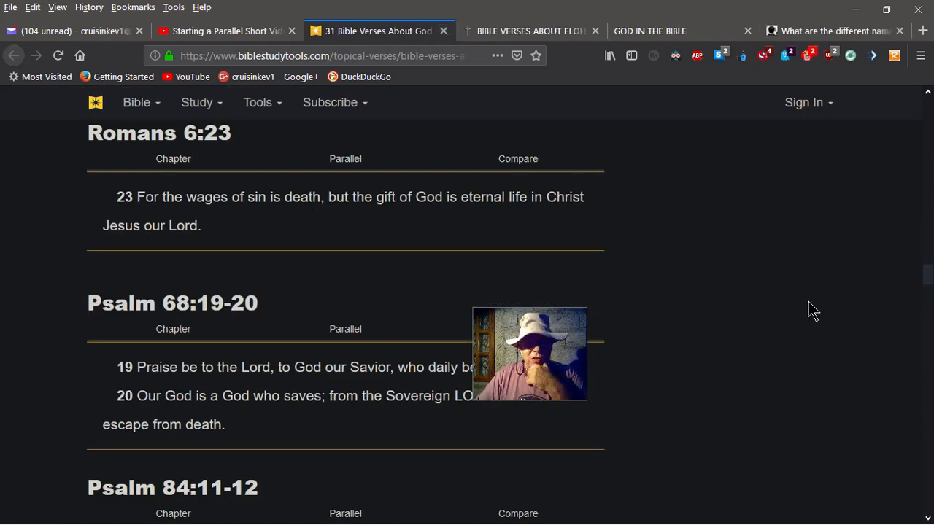
mouse_move(753, 287)
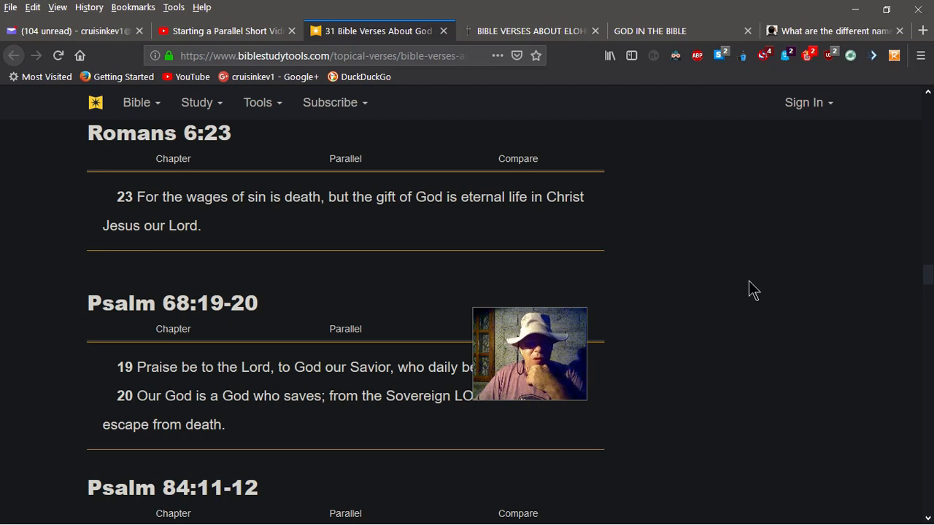
mouse_move(700, 300)
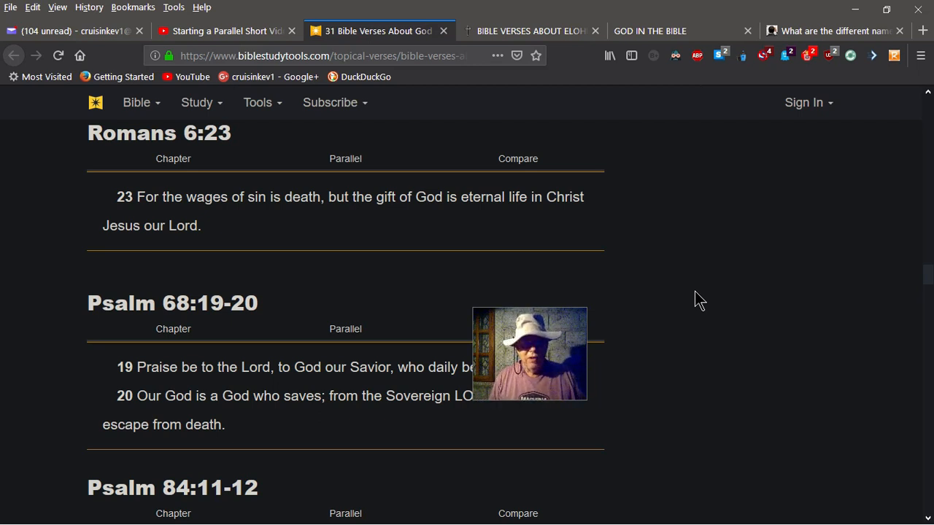
mouse_move(637, 257)
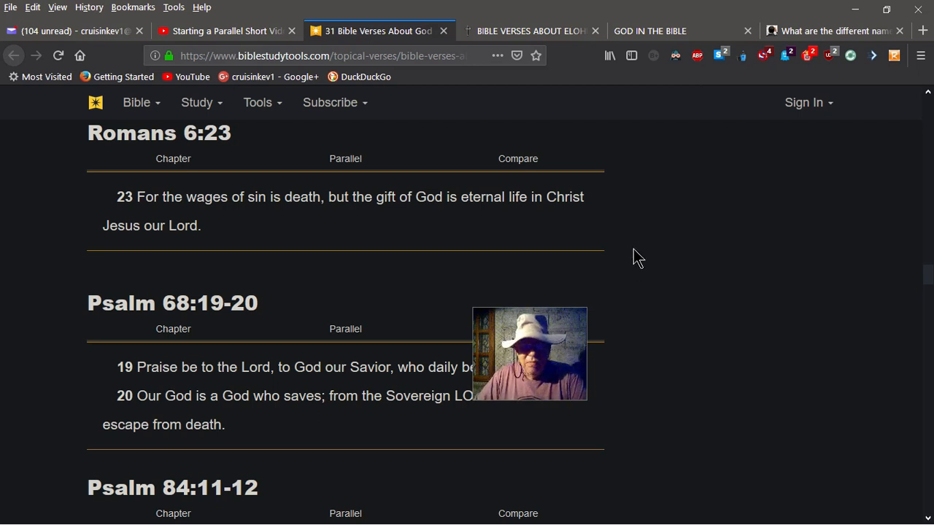
scroll(down, 3)
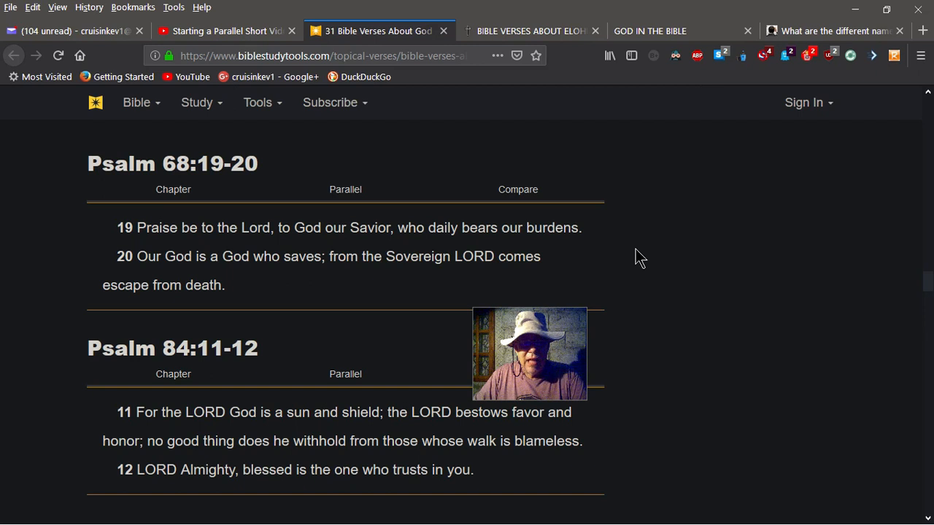
mouse_move(636, 302)
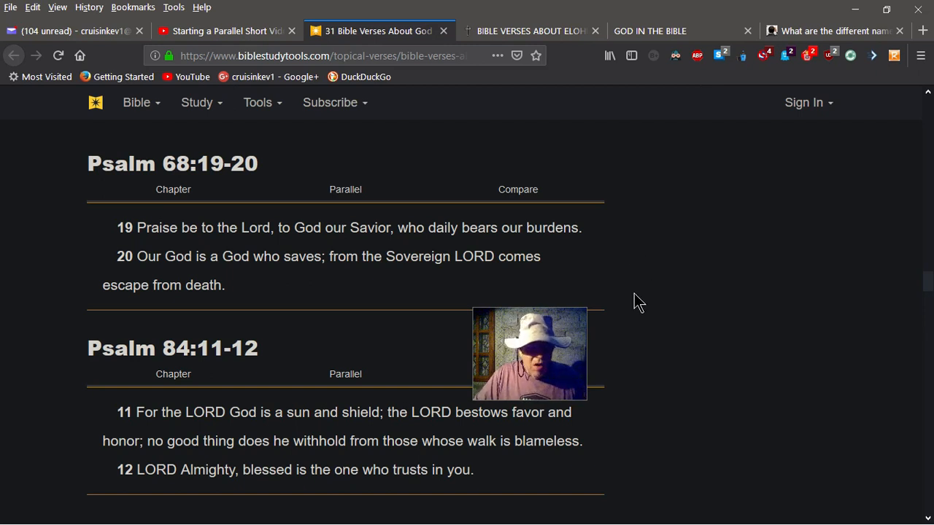
mouse_move(637, 305)
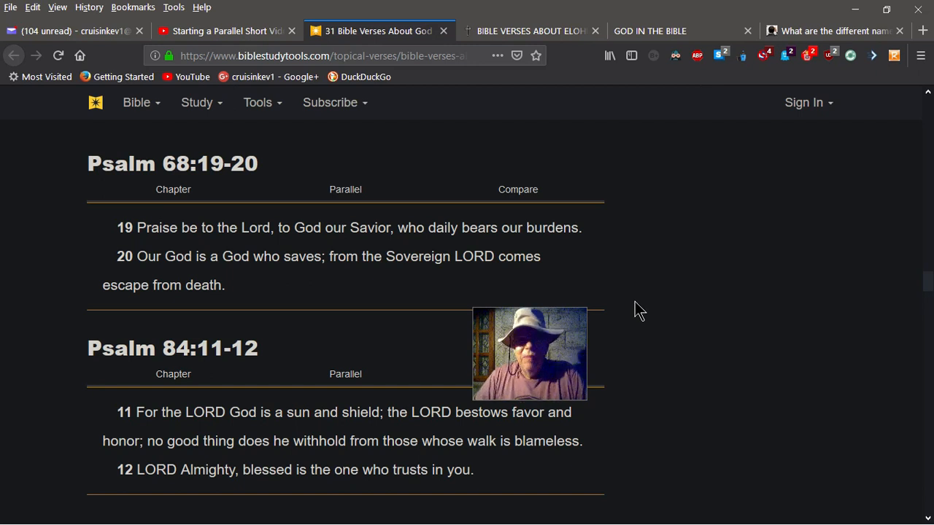
mouse_move(444, 31)
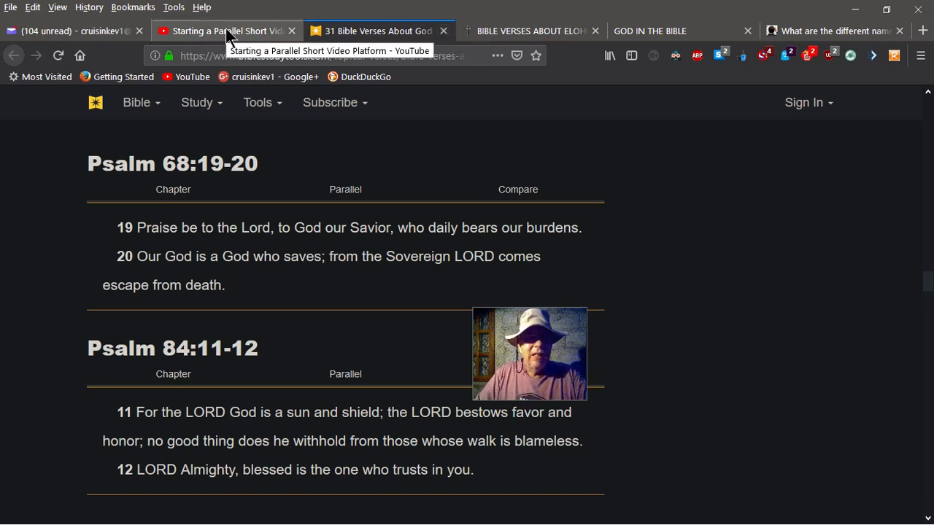
Return to the 'Starting a Parallel Short Video Platform' video and resume it from 2:24 to about 2:52
click(226, 31)
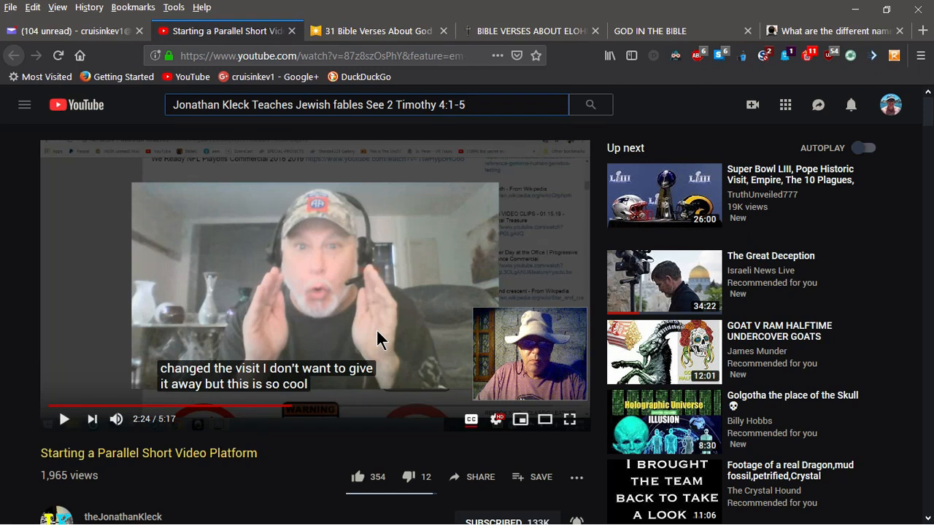
click(64, 419)
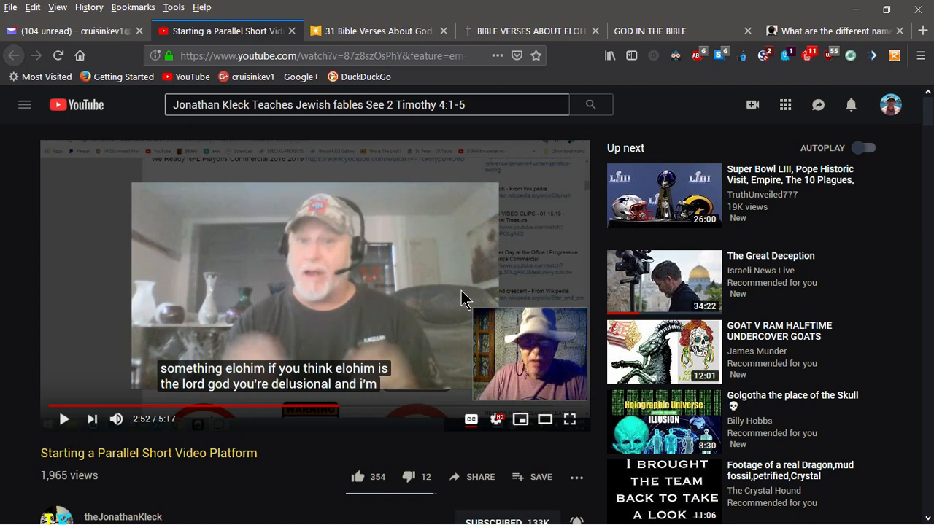
Review the 'Bible Verses About Elohim' list, then show 'God in the Bible' results at Genesis 1:29-2:5
click(529, 31)
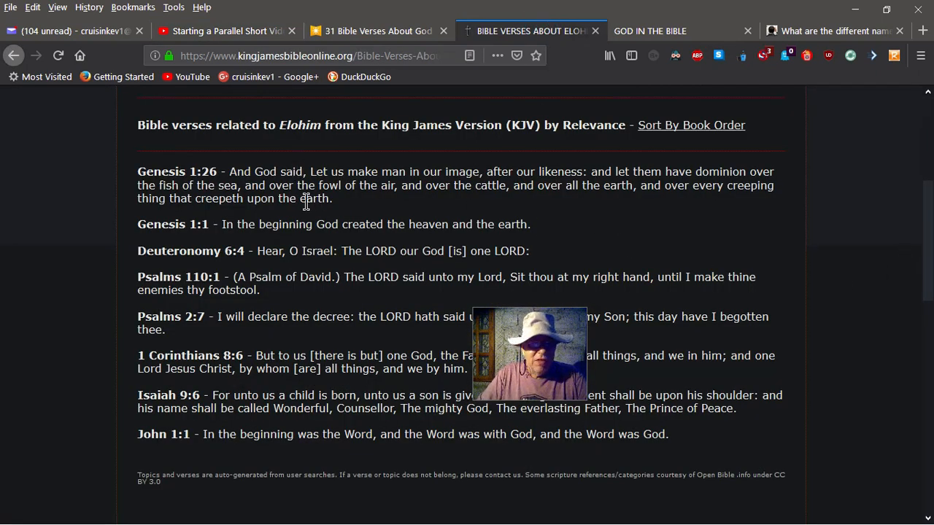
mouse_move(595, 260)
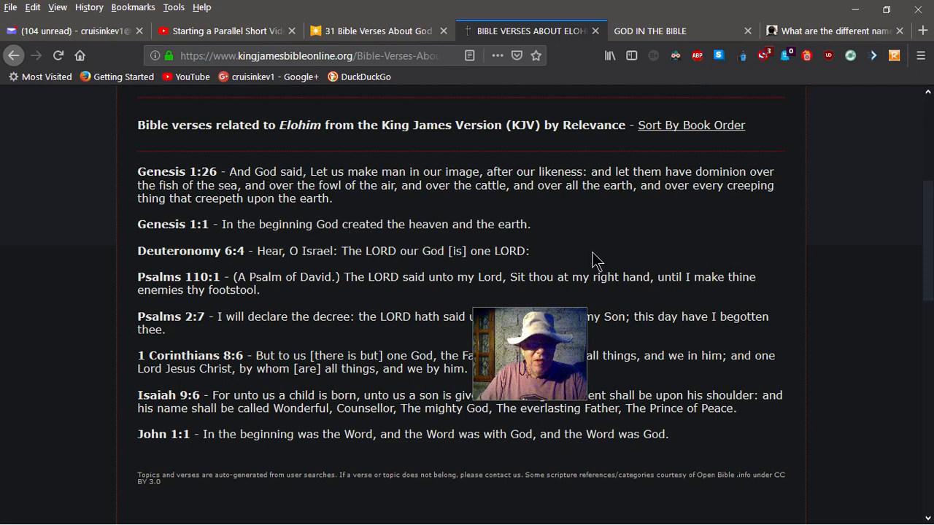
mouse_move(405, 178)
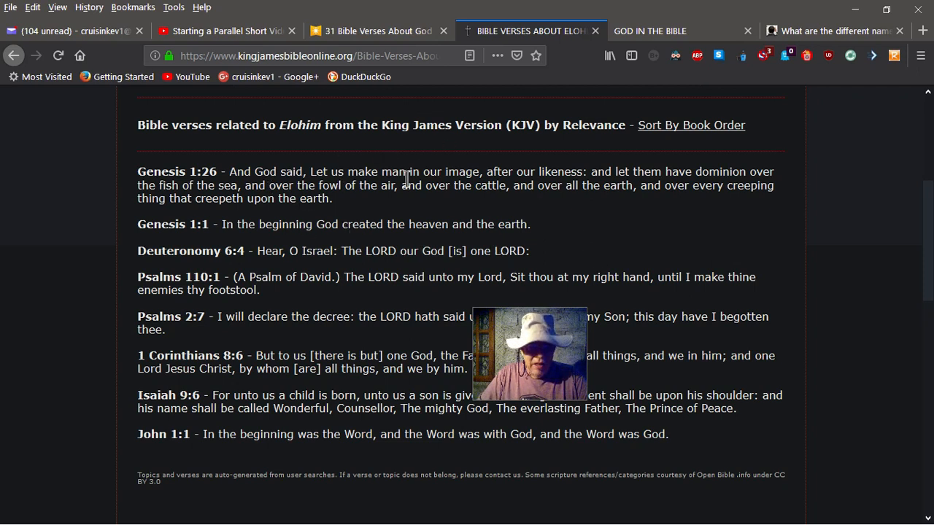
mouse_move(208, 245)
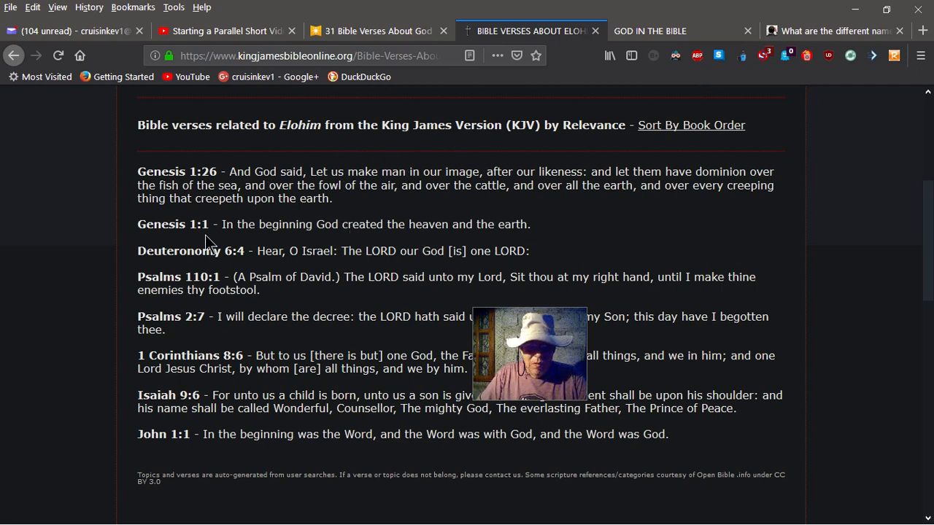
mouse_move(305, 333)
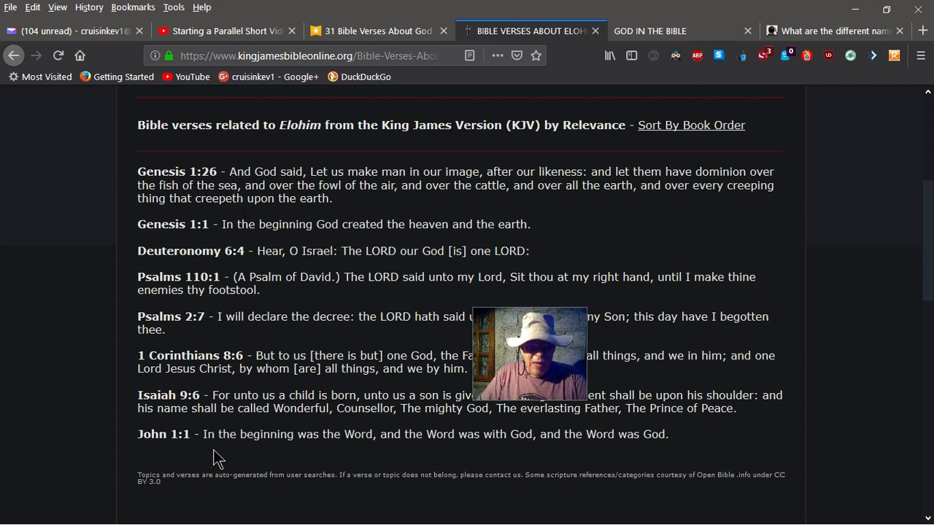
mouse_move(407, 456)
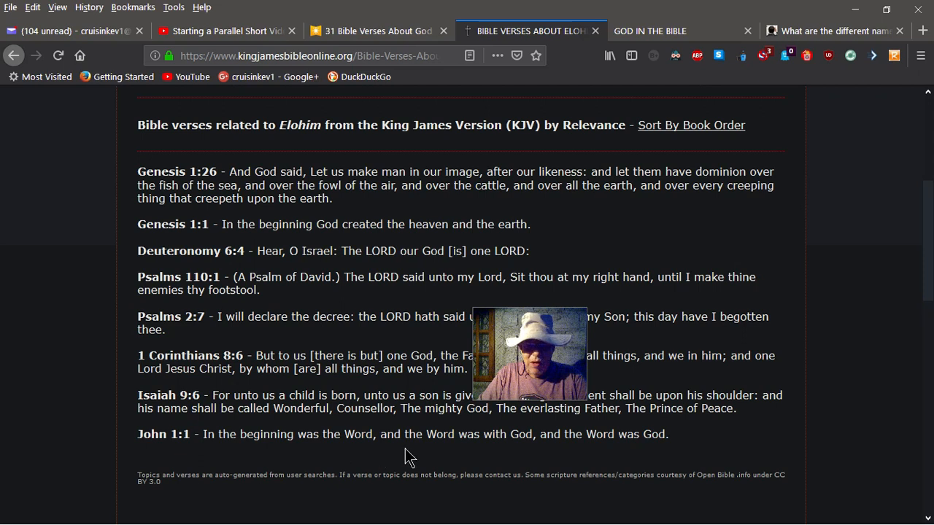
mouse_move(595, 449)
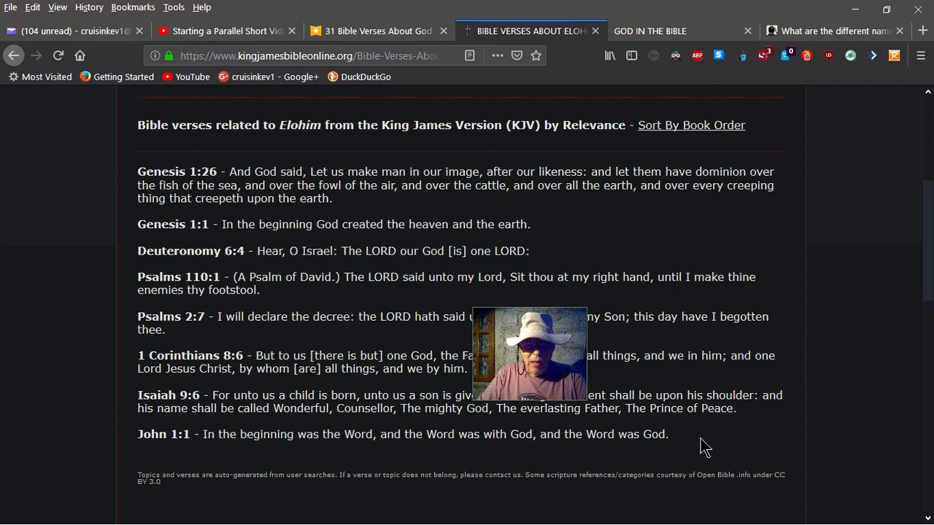
mouse_move(194, 431)
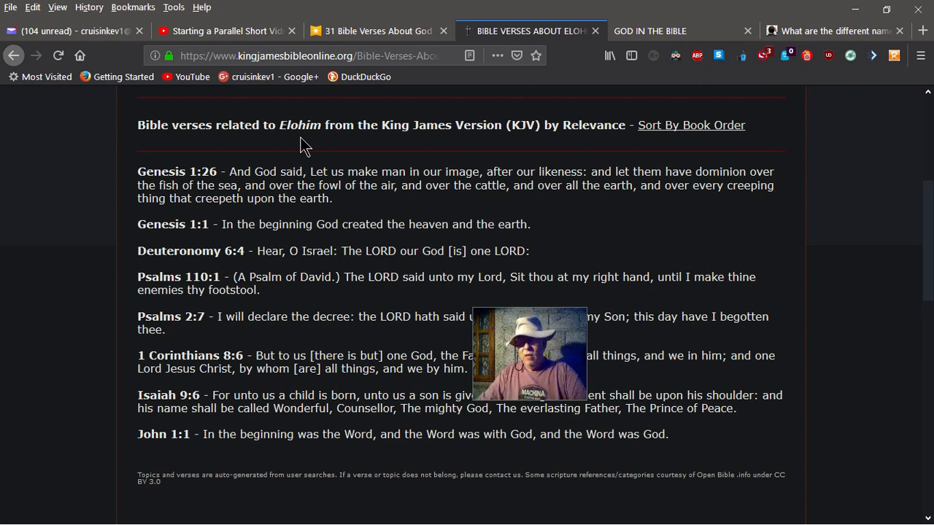
mouse_move(597, 211)
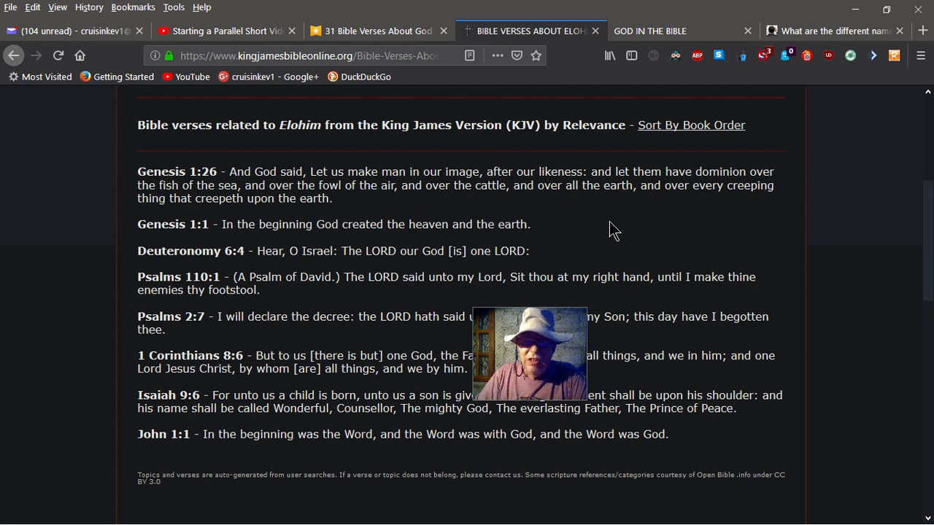
click(650, 31)
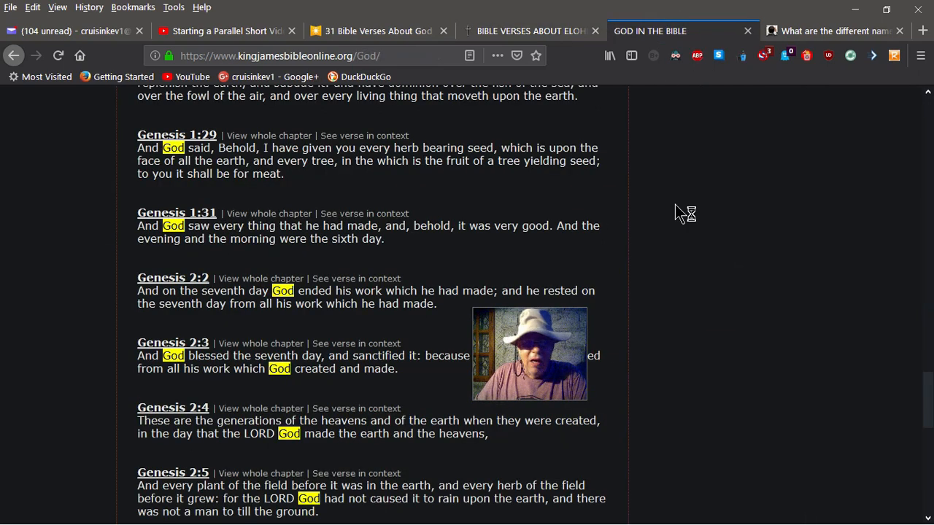
mouse_move(82, 202)
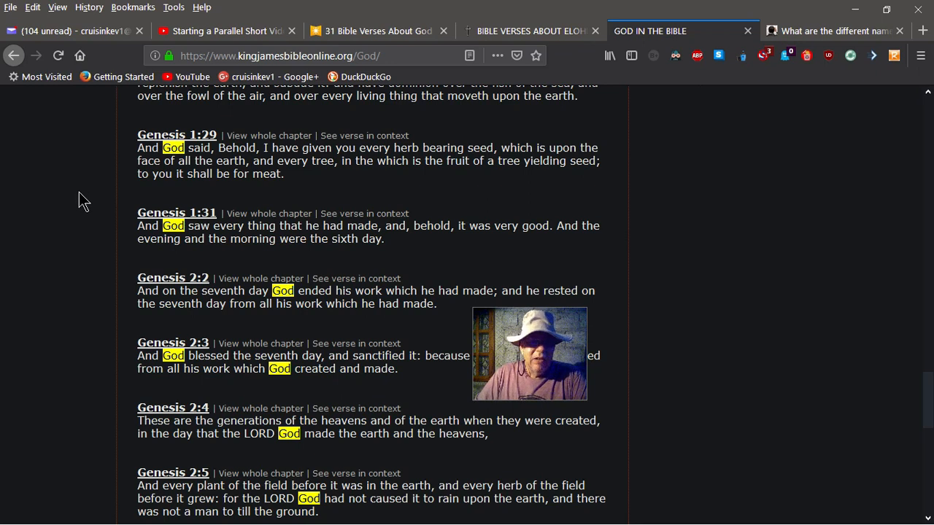